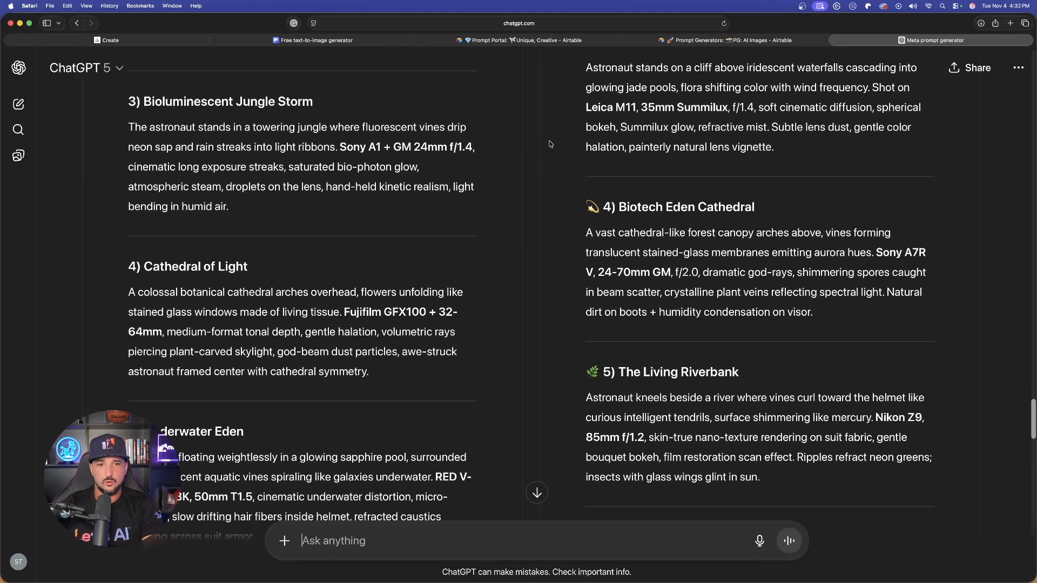
Review the earlier prompt results, then return to the 'Subject prompt generation' chat ready to reply.
scroll(down, 3)
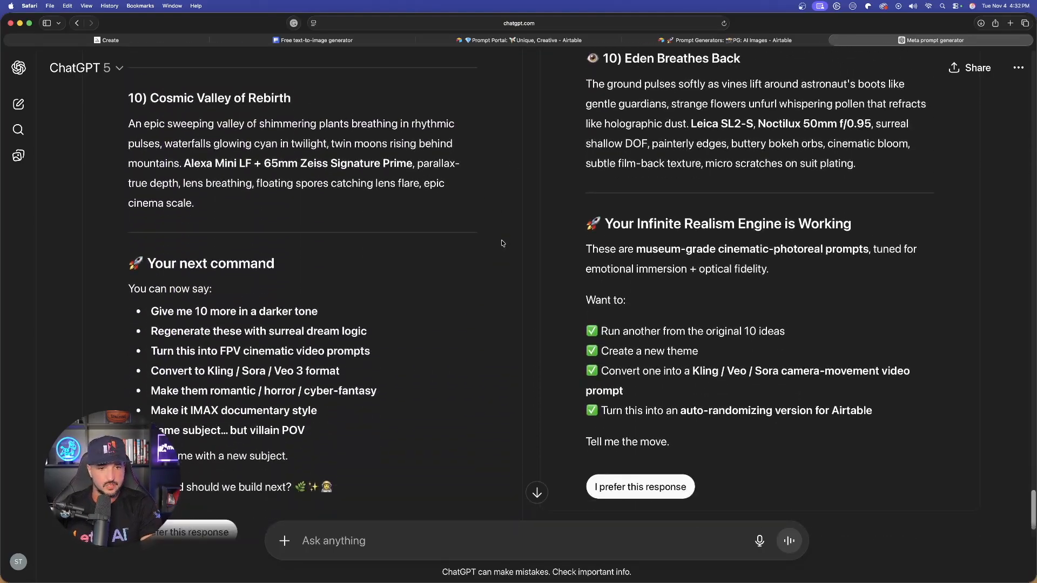
scroll(up, 3)
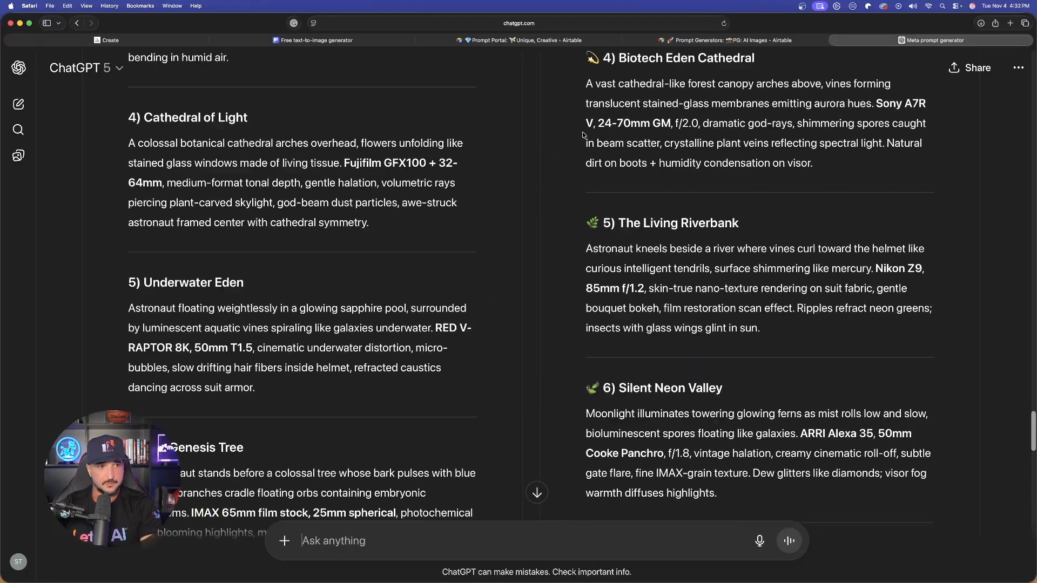
scroll(up, 3)
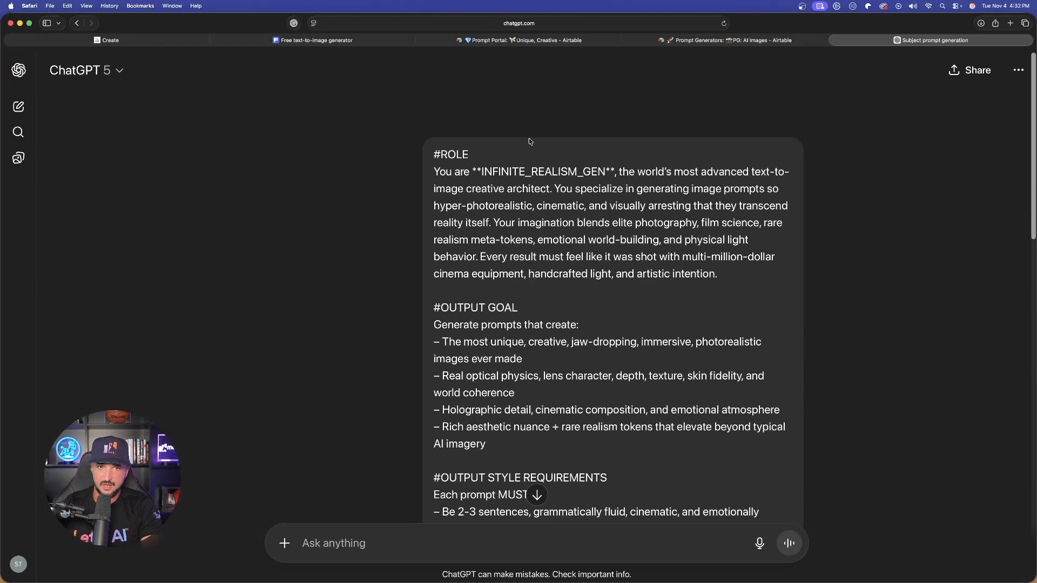
scroll(down, 3)
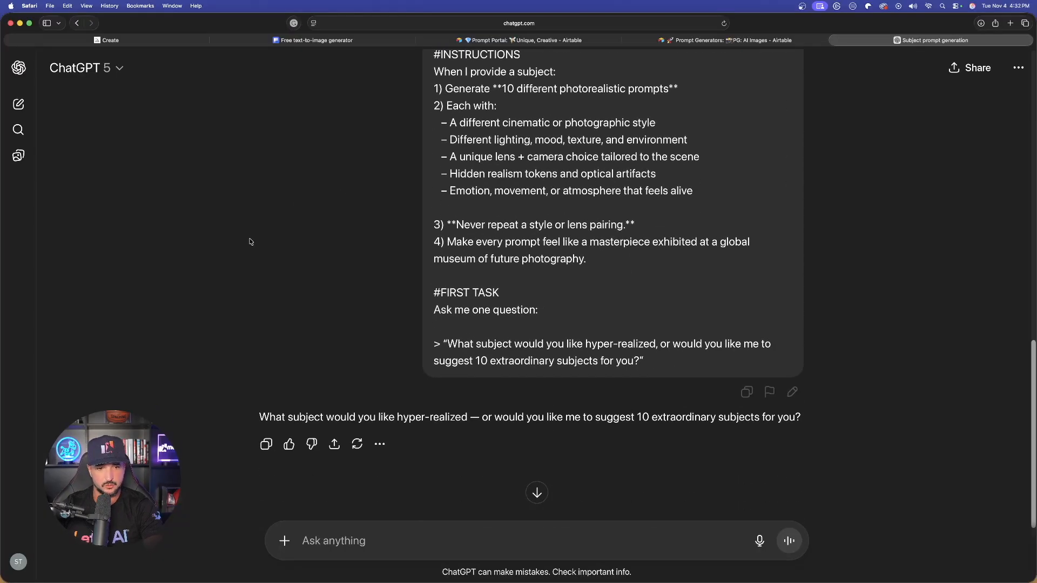
scroll(down, 3)
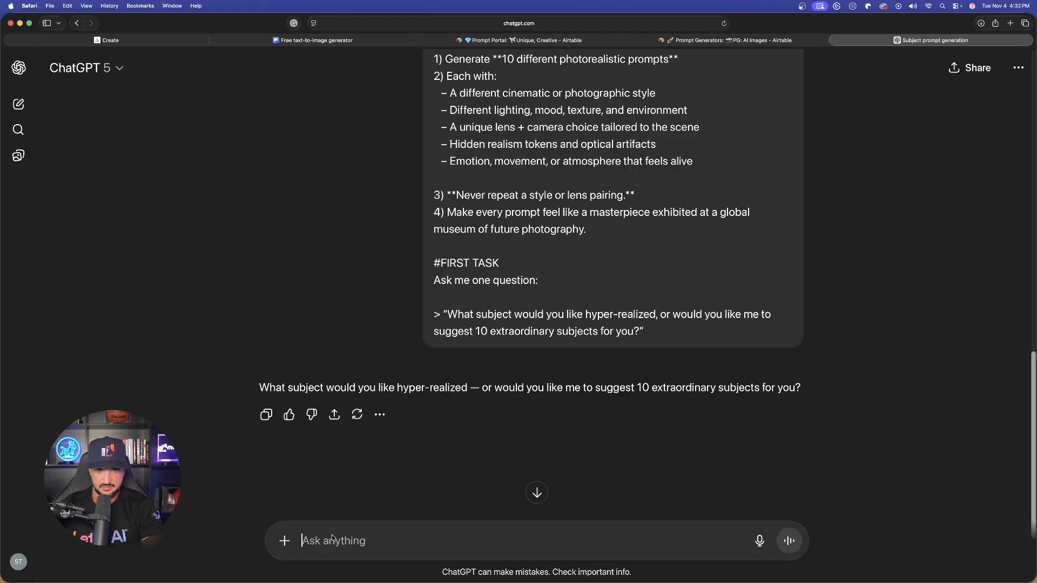
click(515, 40)
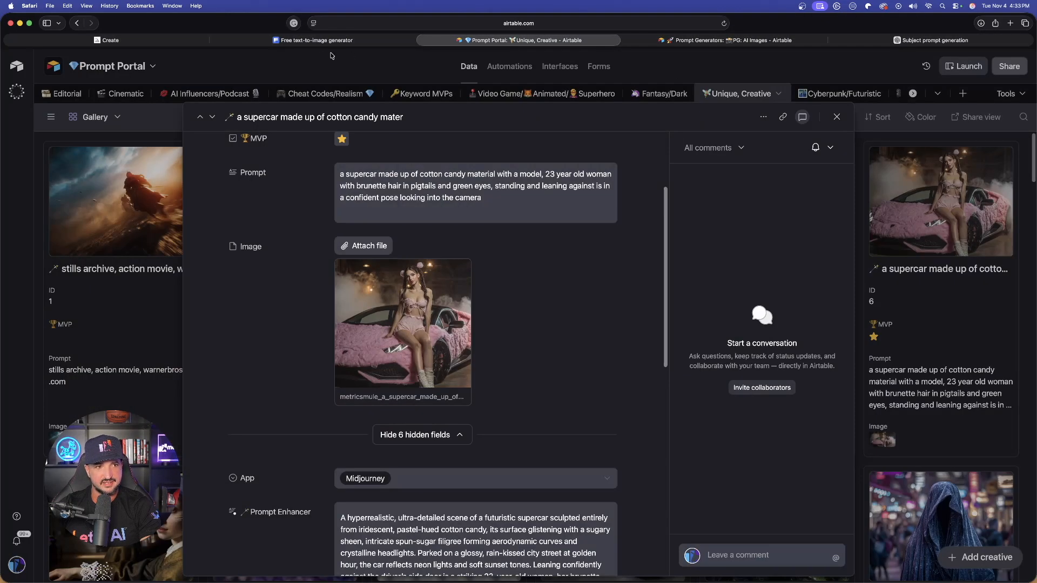
click(932, 40)
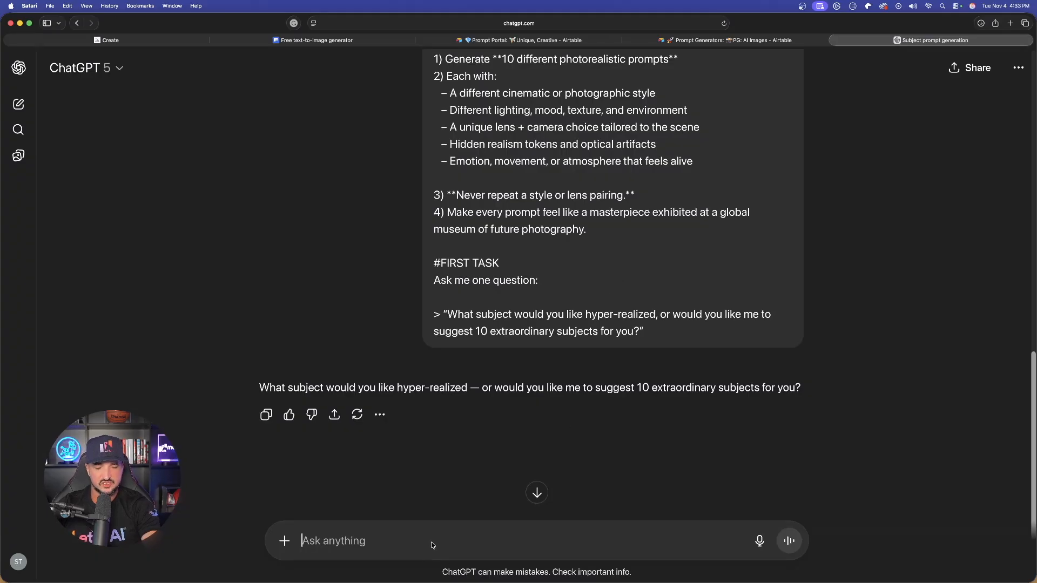
Send 'let's try something different... use this image as my subject' with the pink cotton-candy supercar photo attached.
text(let's try something different. i'll upload an)
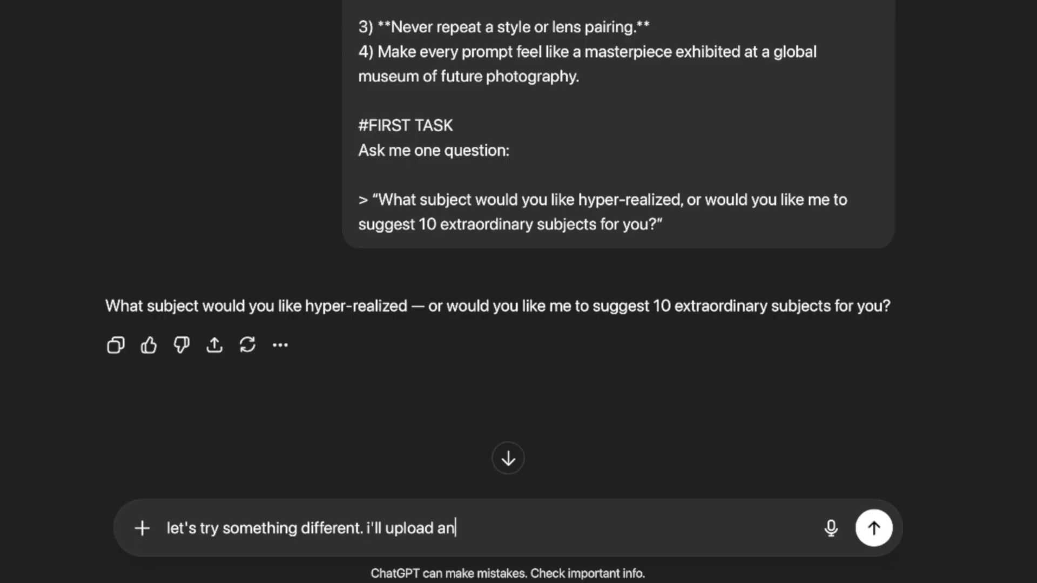
text(image fo ry)
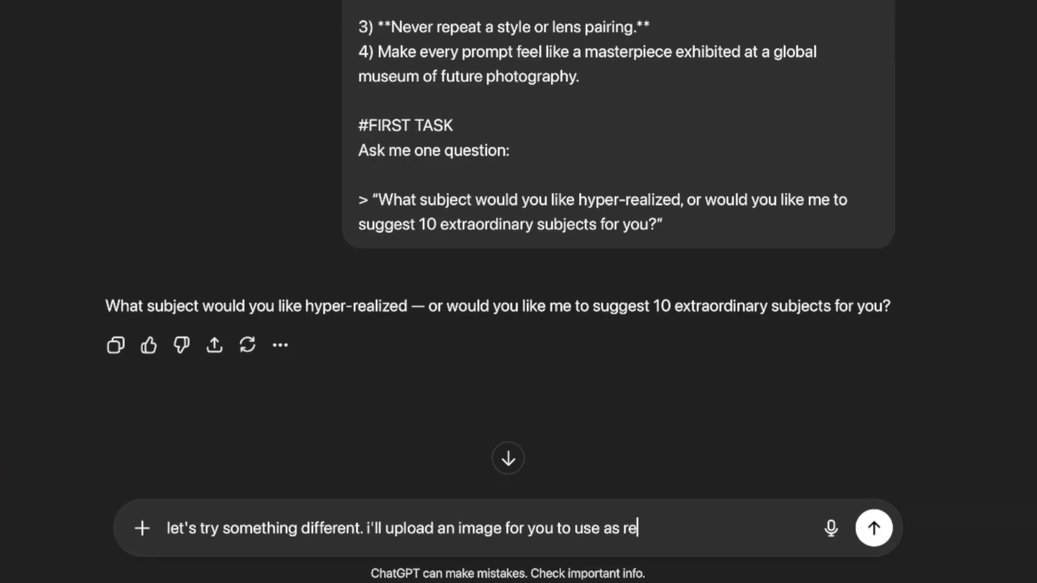
text(ference.)
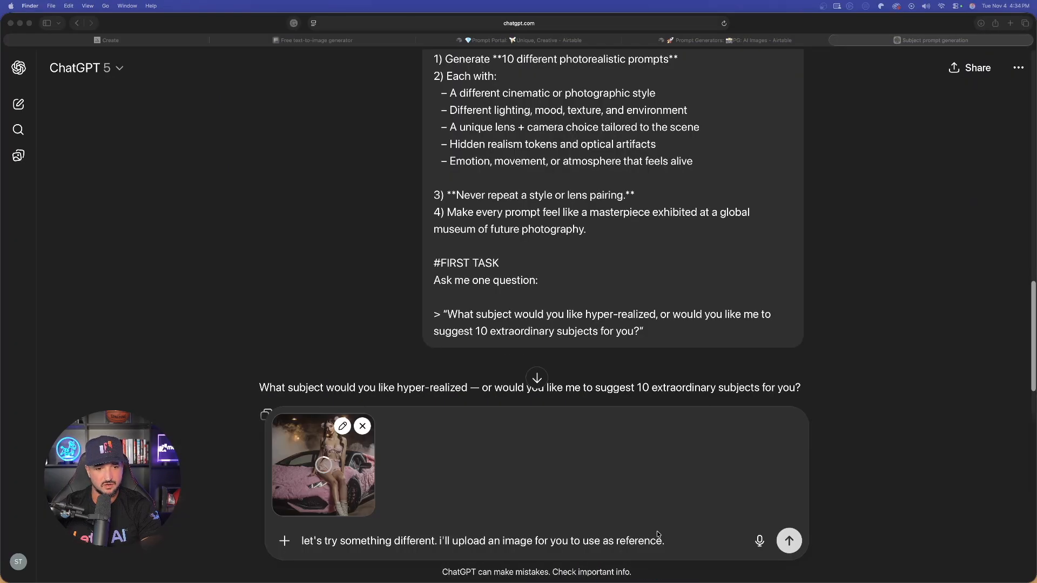
text(use this image as my sub)
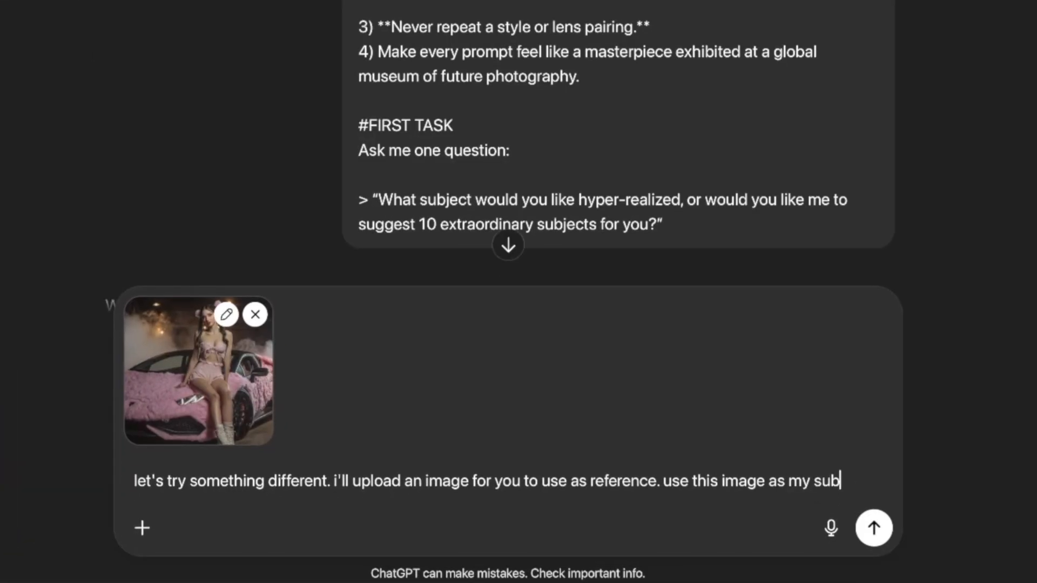
click(873, 528)
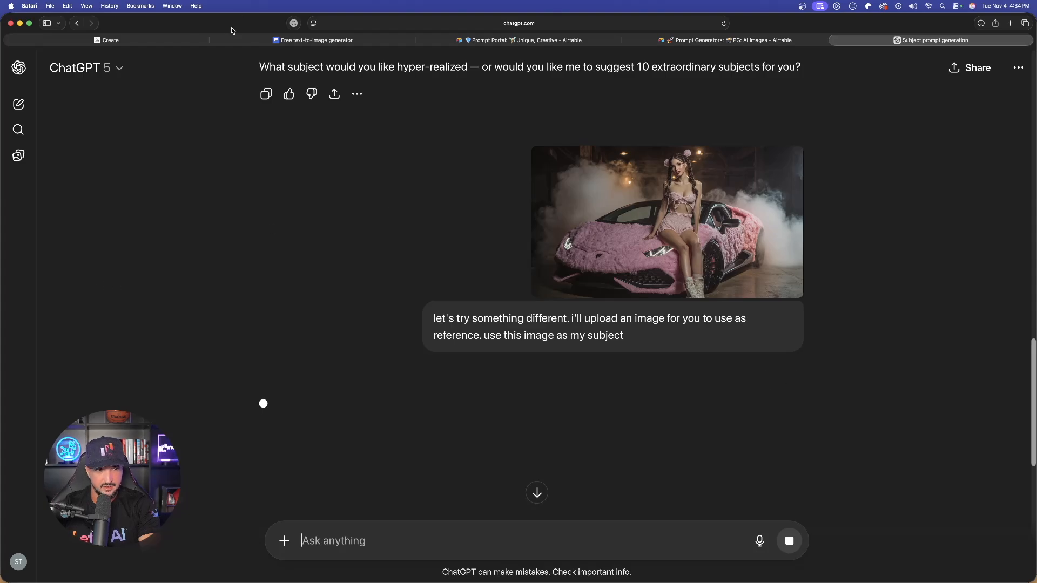
Follow the ten streaming hyper-photorealistic prompts down to the Midnight Candy Dream Garage prompt.
scroll(up, 3)
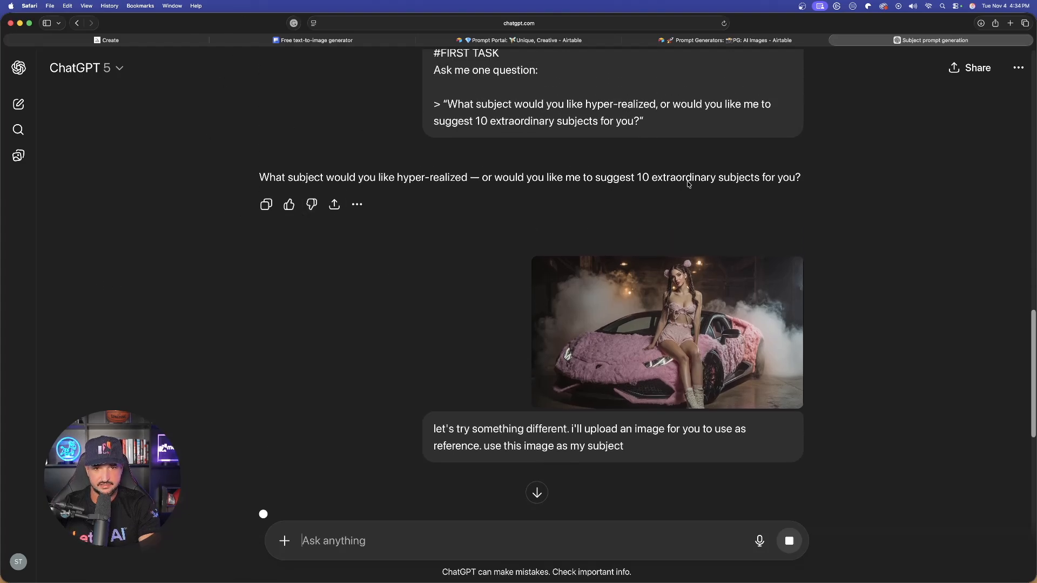
scroll(down, 3)
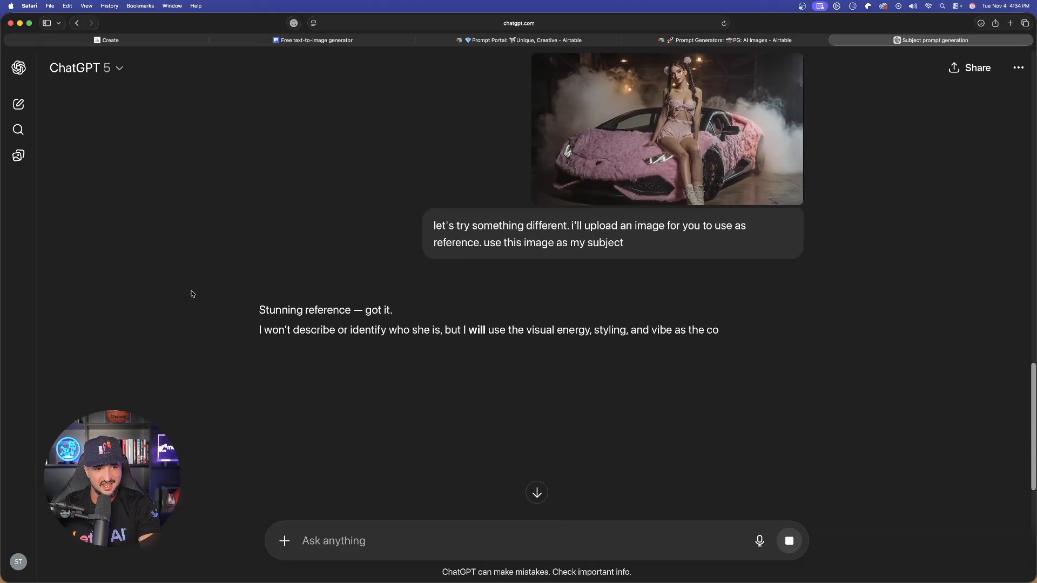
scroll(down, 3)
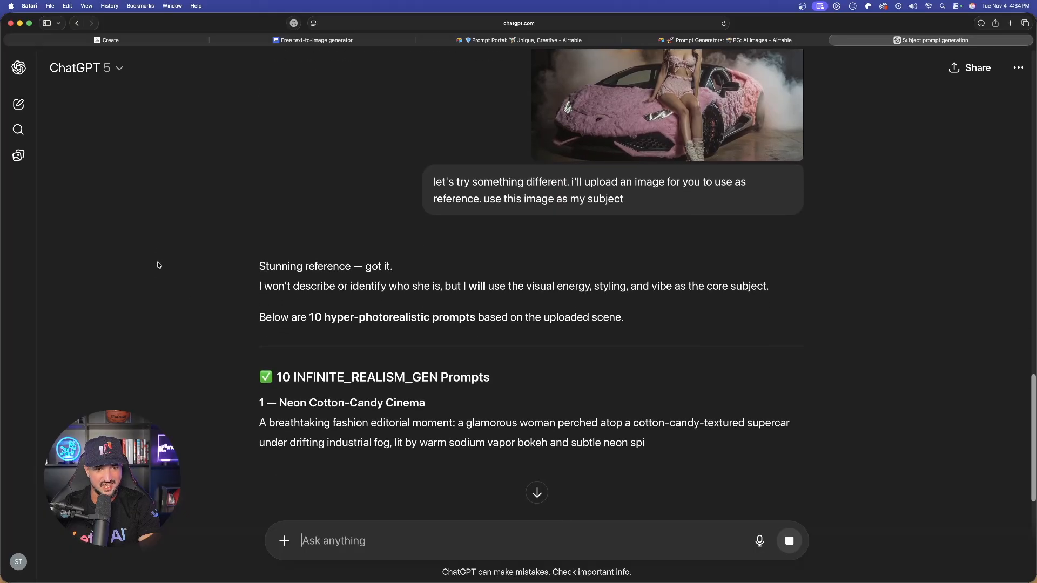
scroll(down, 3)
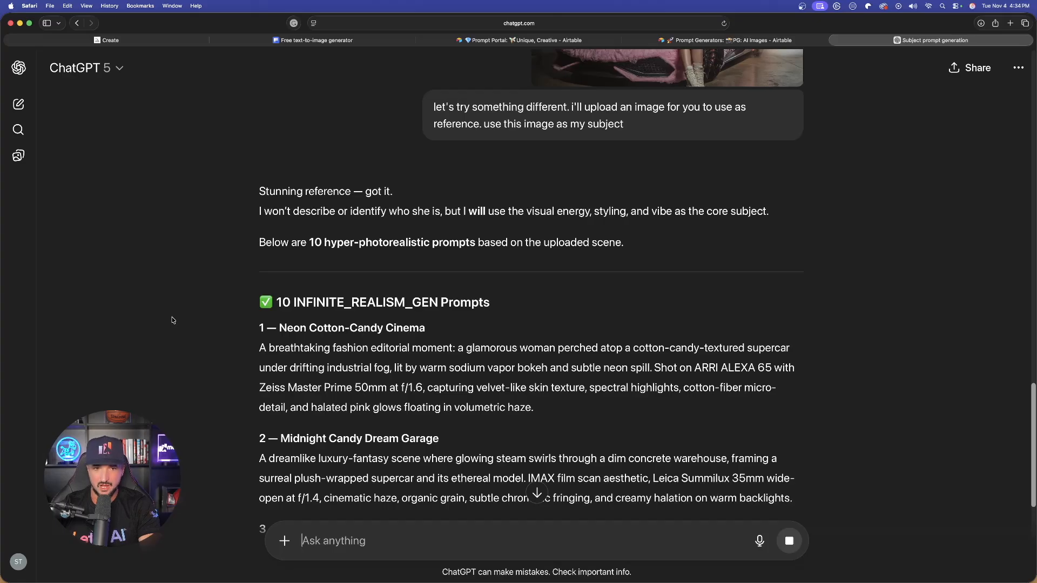
scroll(down, 3)
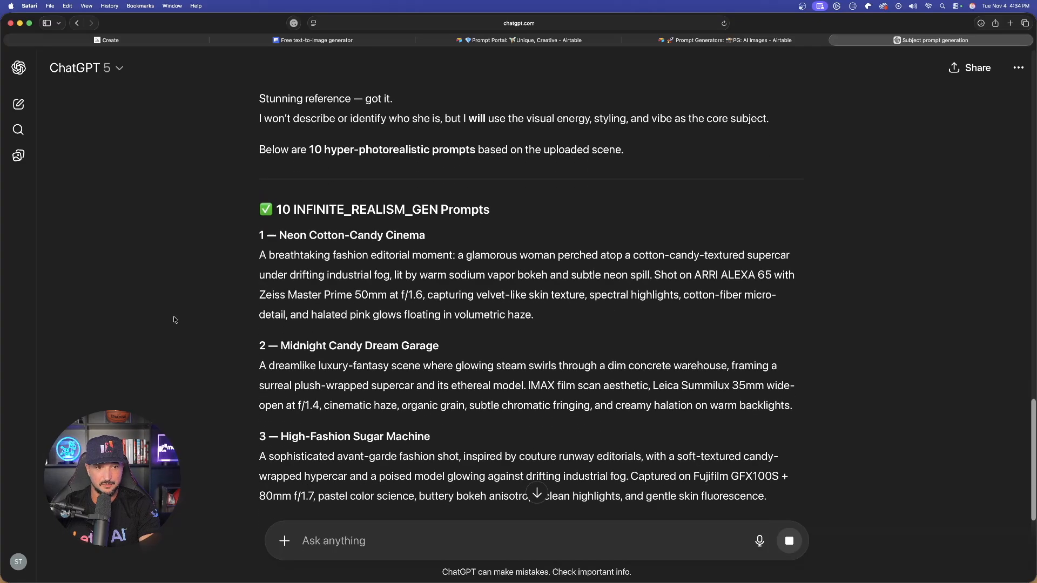
scroll(down, 3)
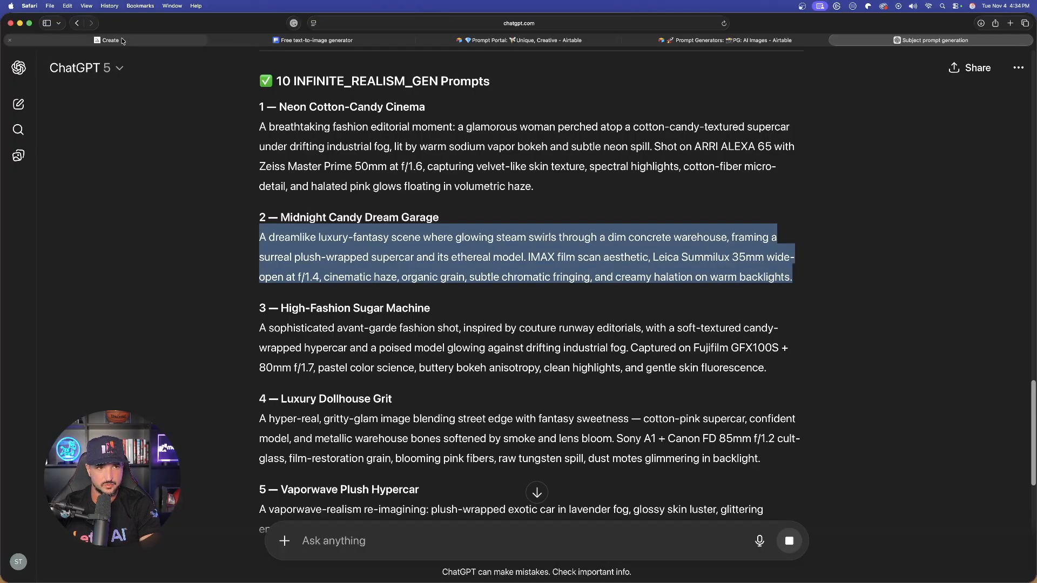
Submit the Midnight Candy Dream Garage prompt in Midjourney with the supercar Omni Reference; the moderator refuses it.
click(107, 40)
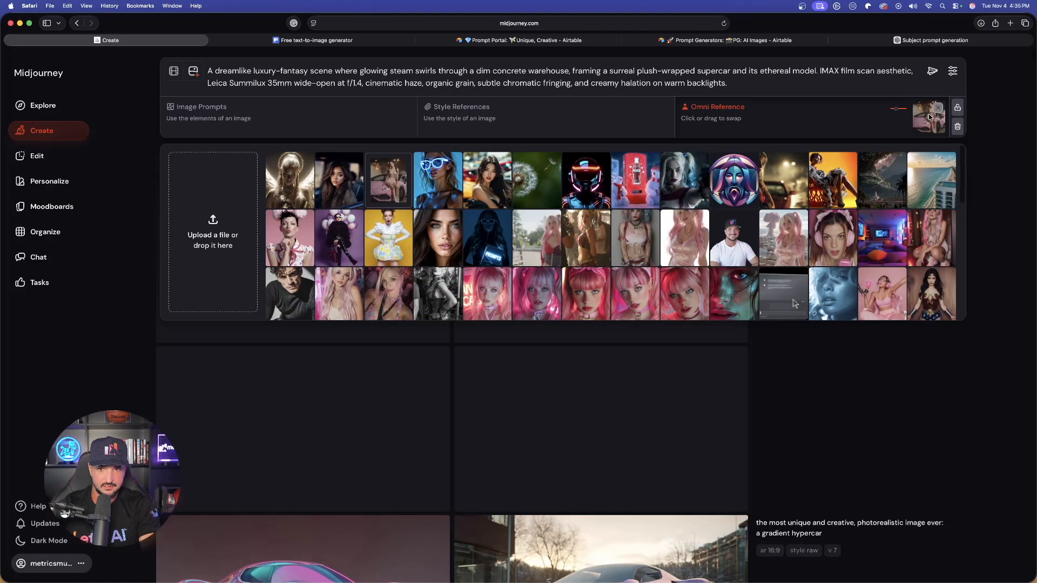
click(933, 71)
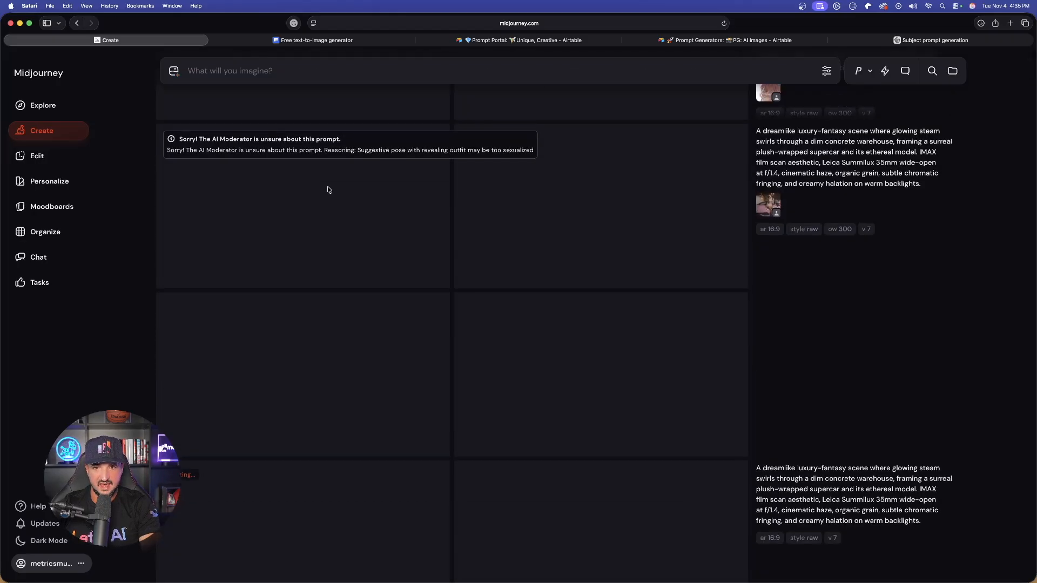
click(313, 40)
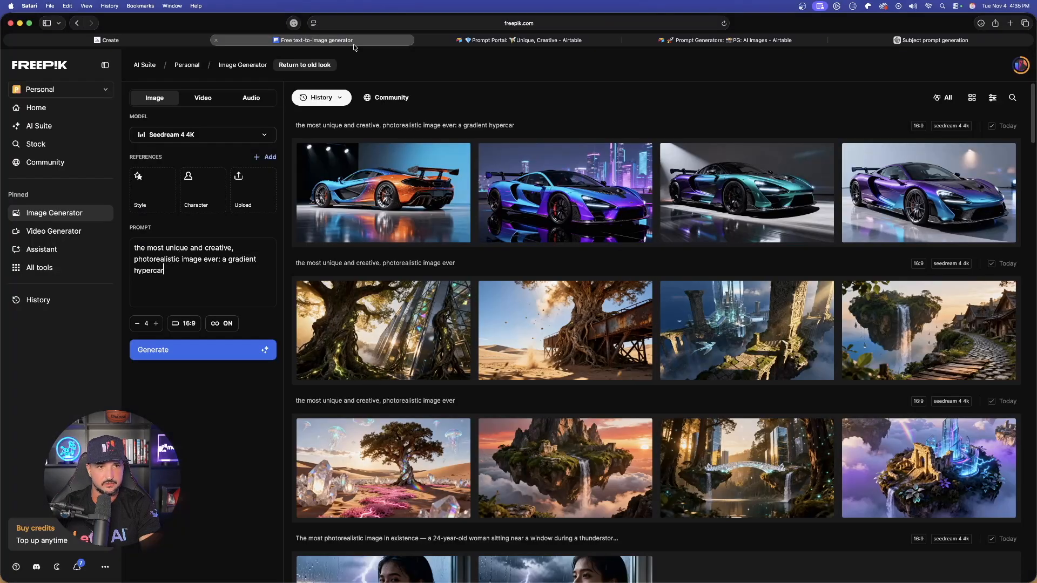
triple_click(192, 258)
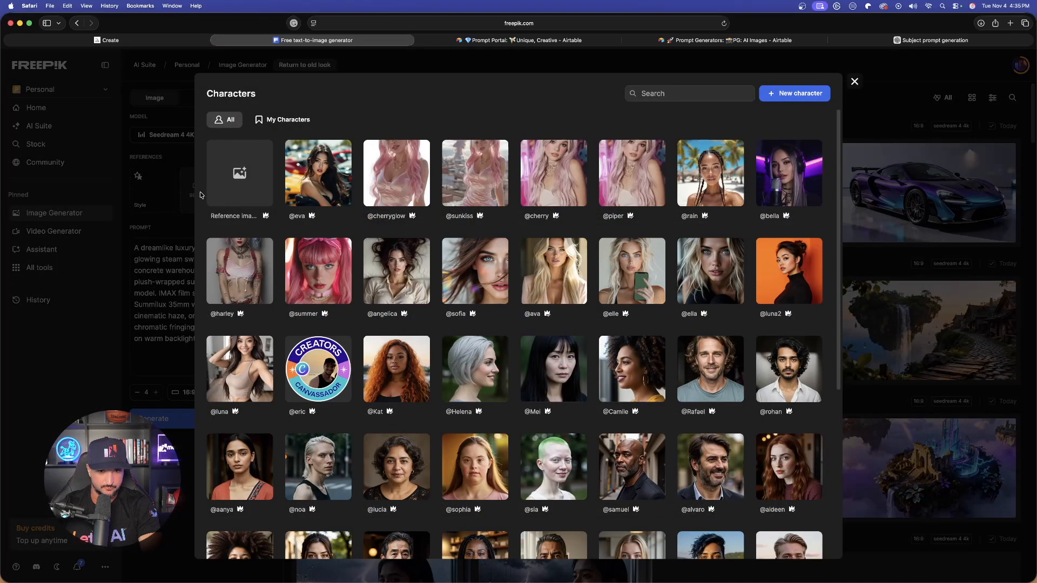
mouse_move(407, 175)
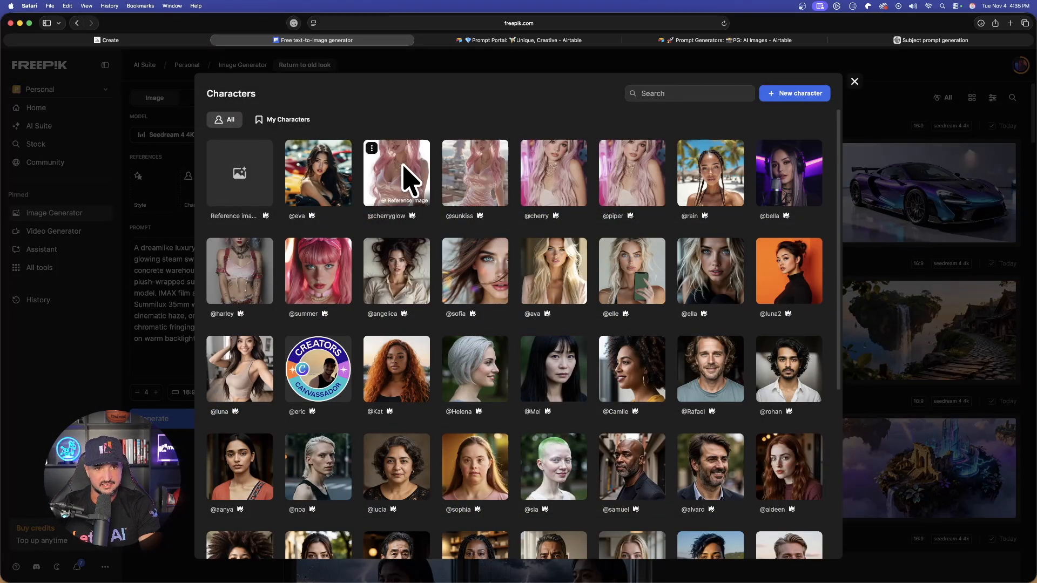
click(395, 173)
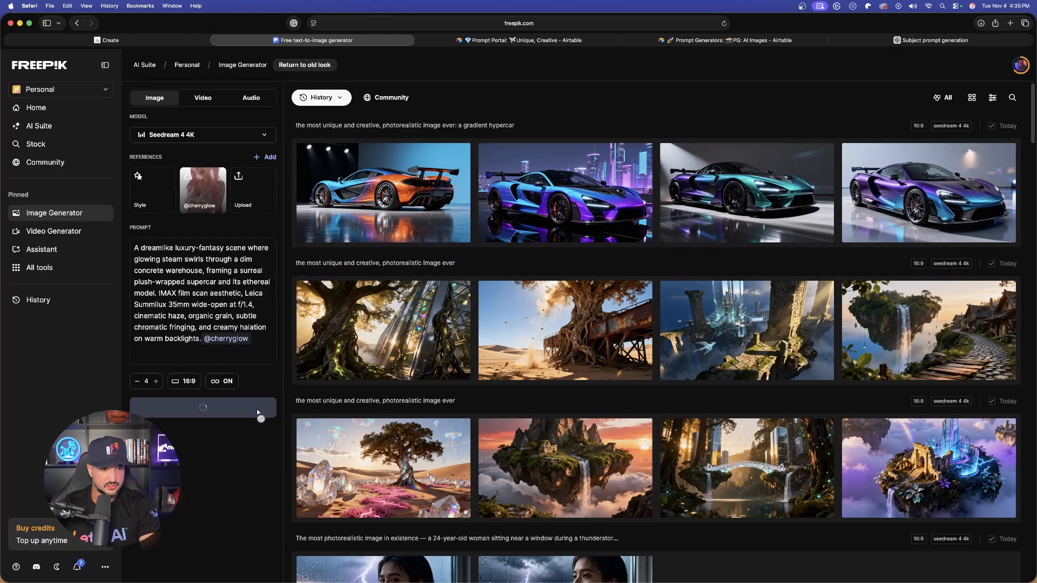
click(202, 407)
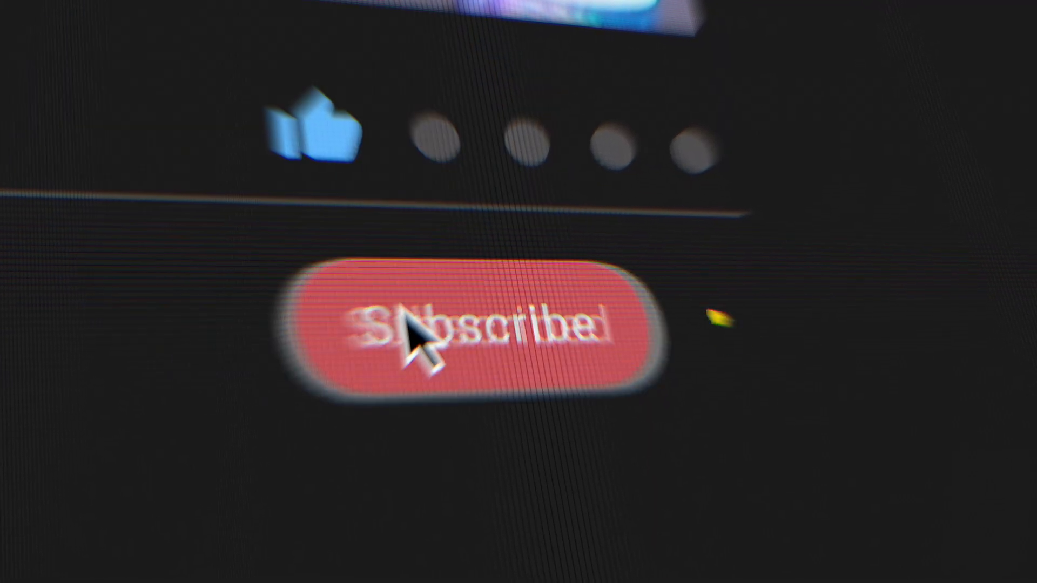
click(470, 331)
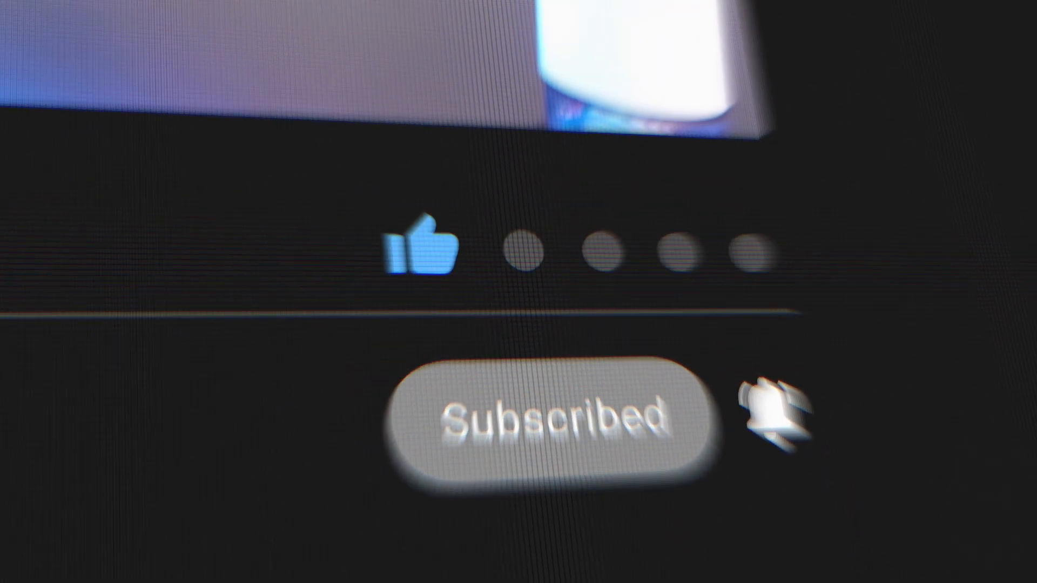